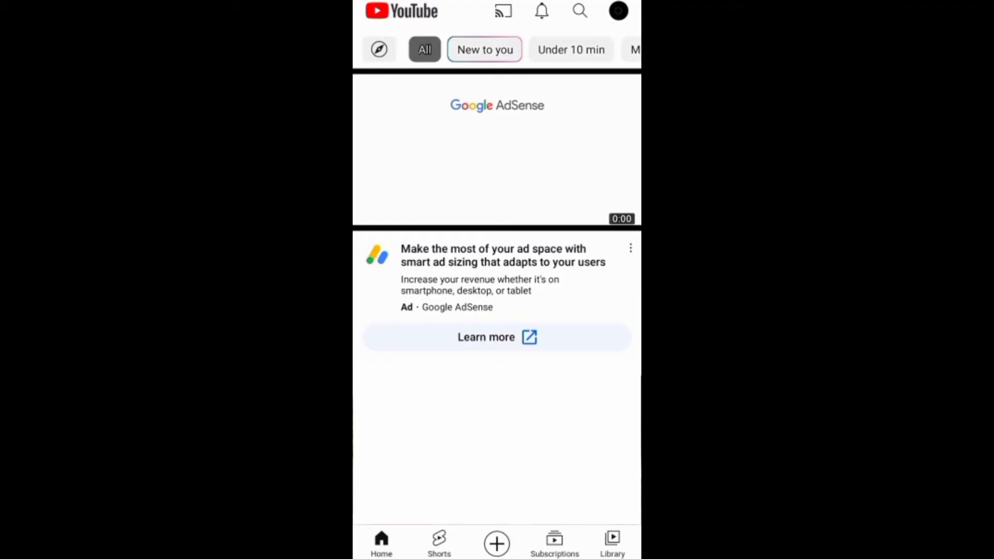
Start a new Short in the YouTube app, choosing Start over on the saved draft.
click(496, 542)
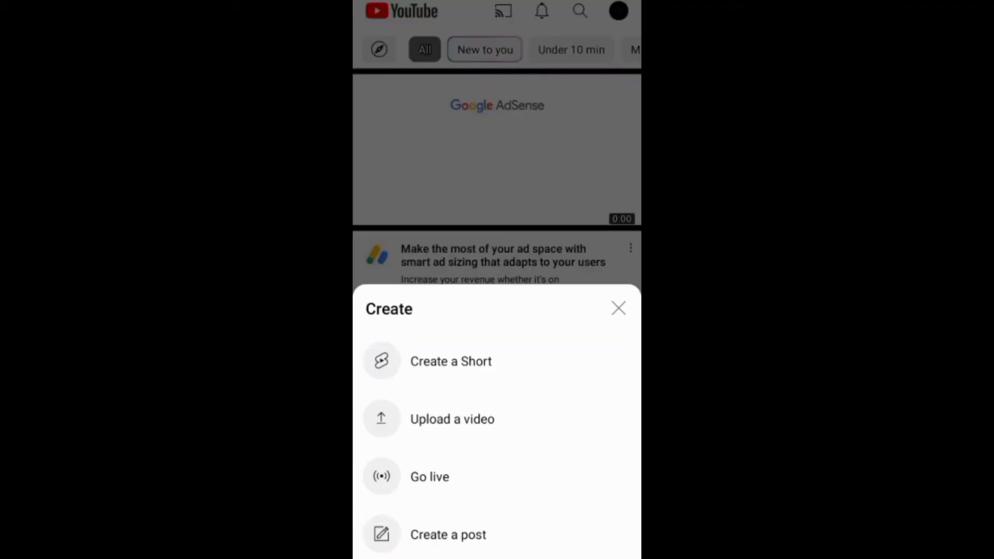
click(450, 360)
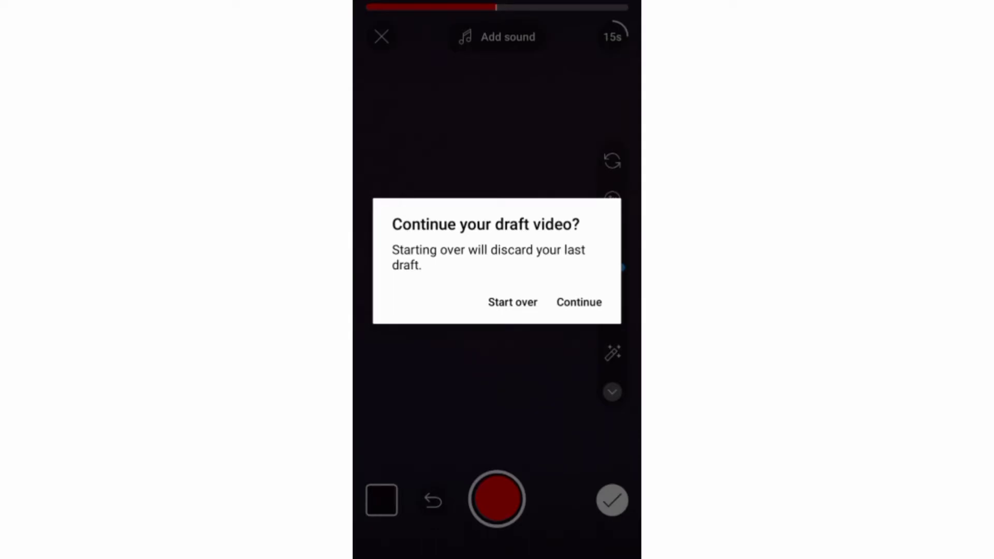
click(512, 302)
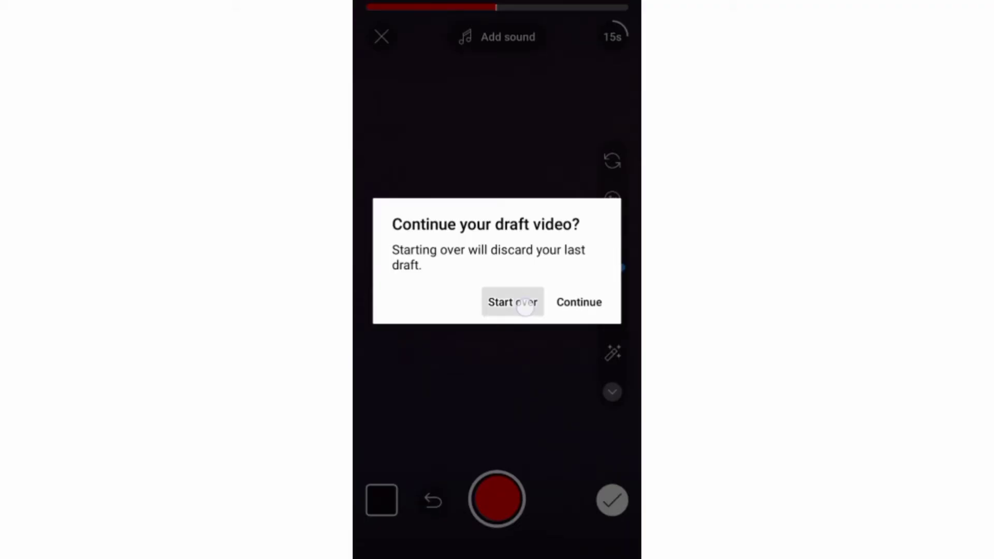
click(511, 301)
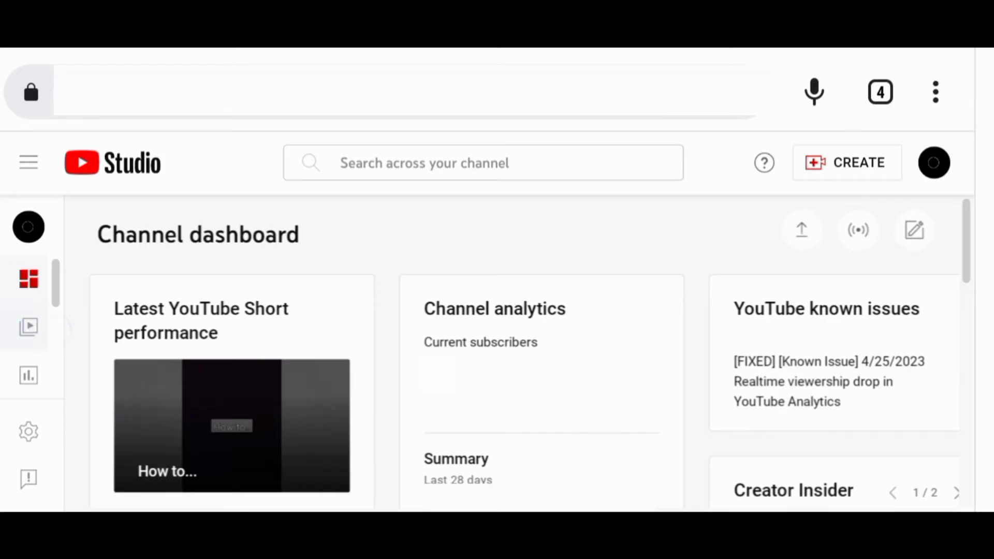
Filter the Studio Content list to Draft visibility and tick the first draft Short.
click(29, 327)
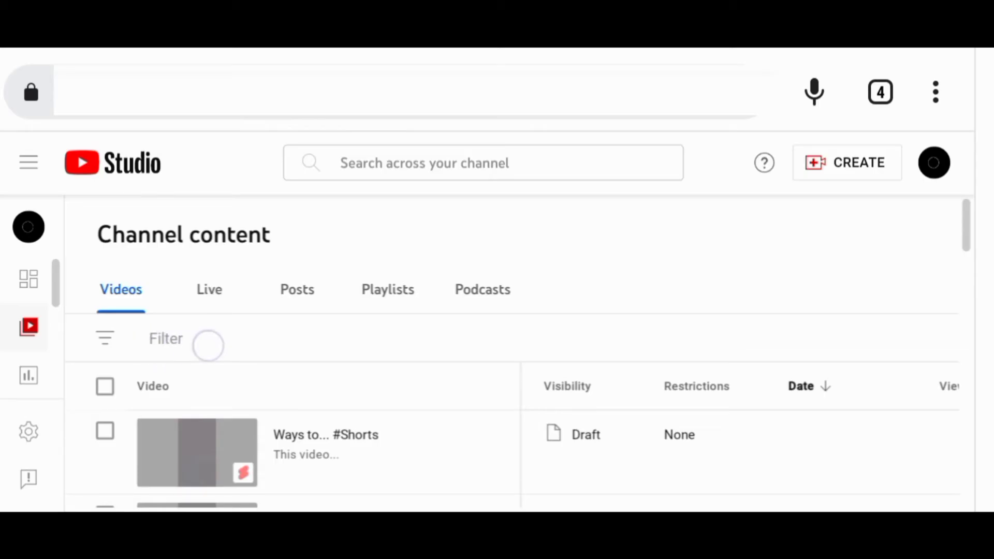
click(166, 339)
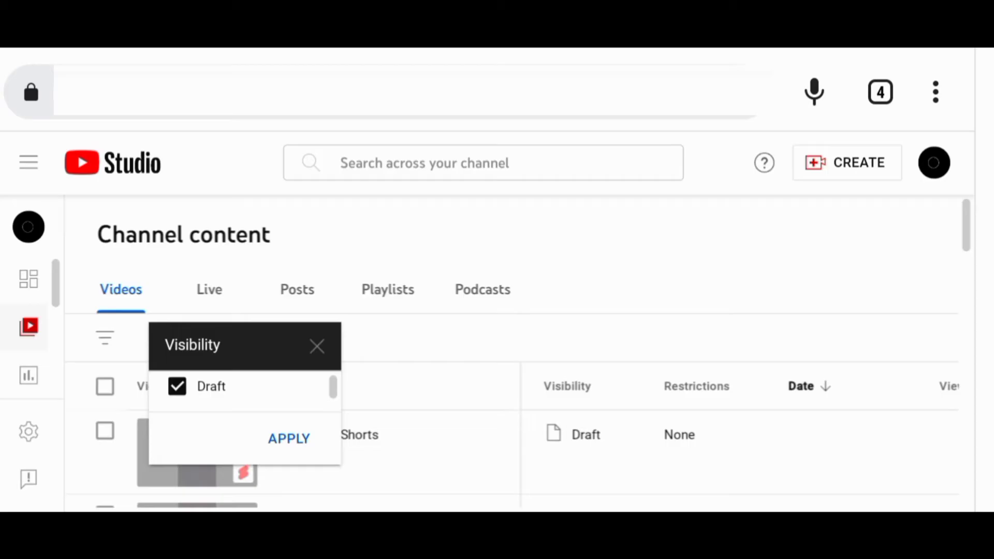
click(289, 437)
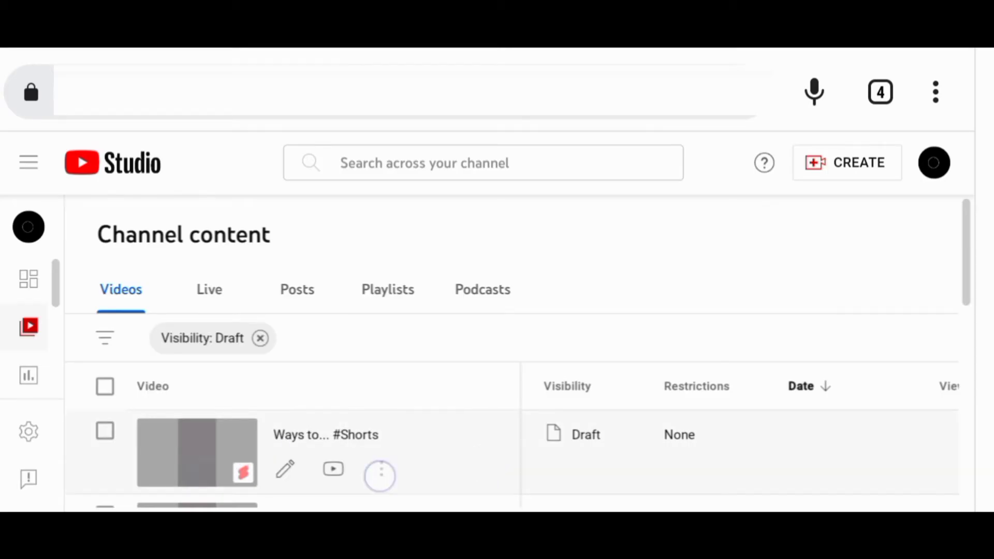
click(379, 475)
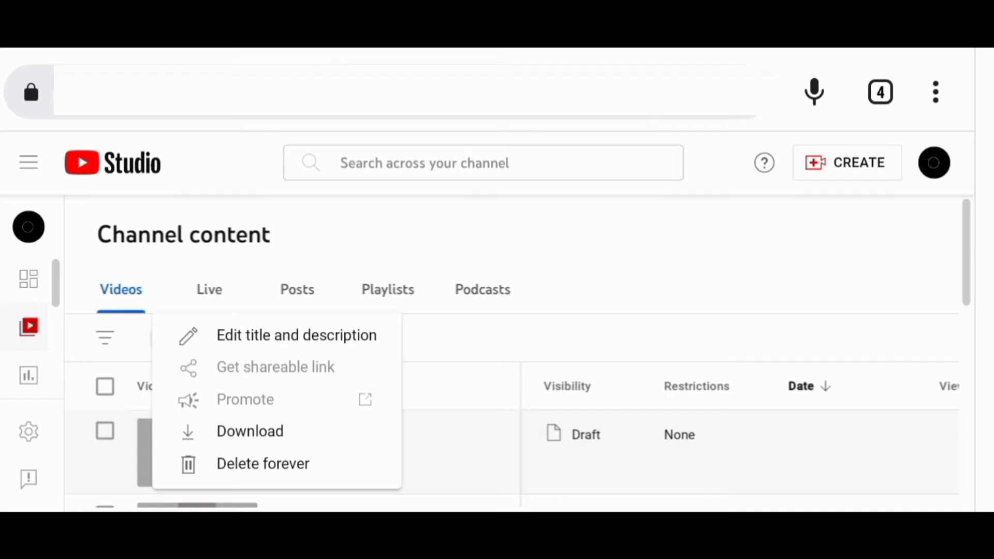
click(262, 463)
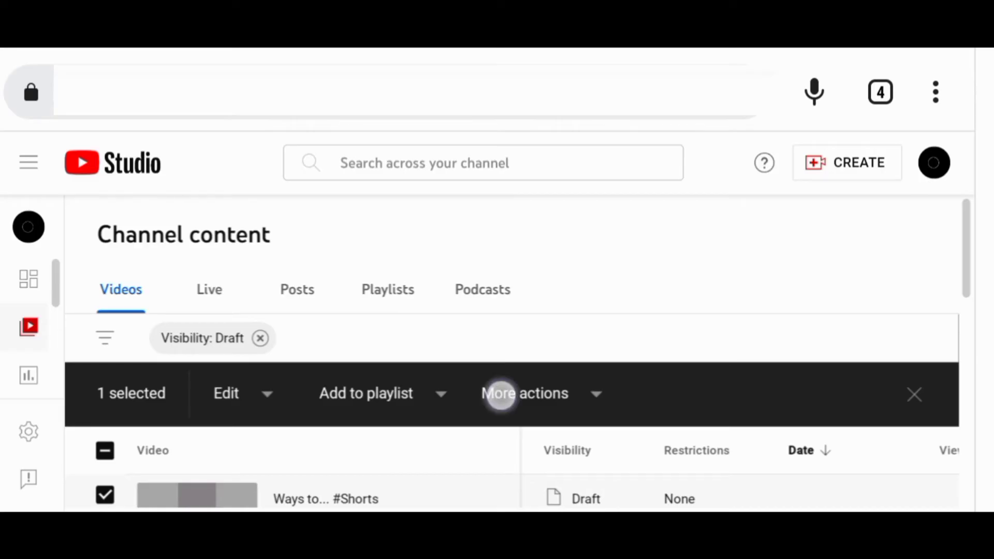
Delete the three selected drafts via More actions > Delete forever, acknowledging permanence.
click(524, 392)
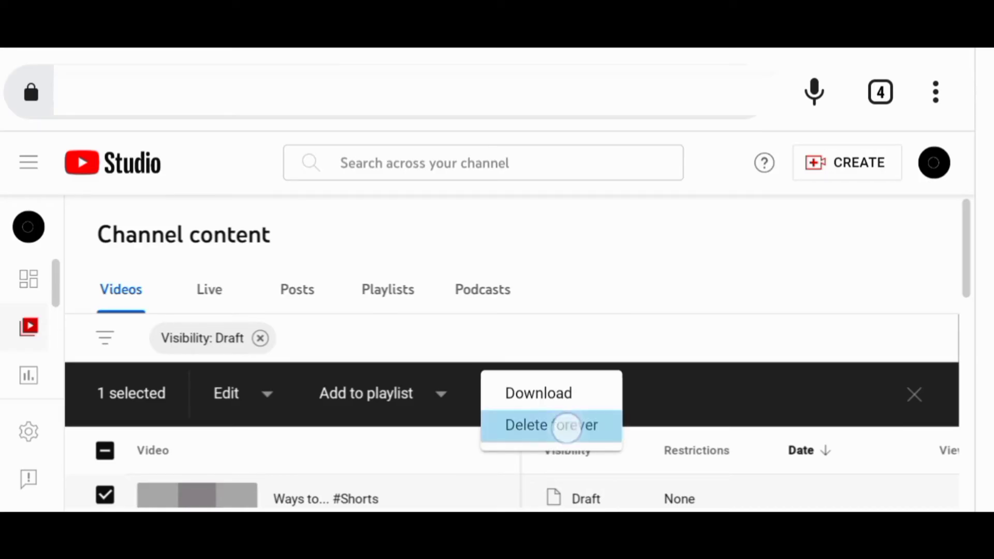
click(551, 424)
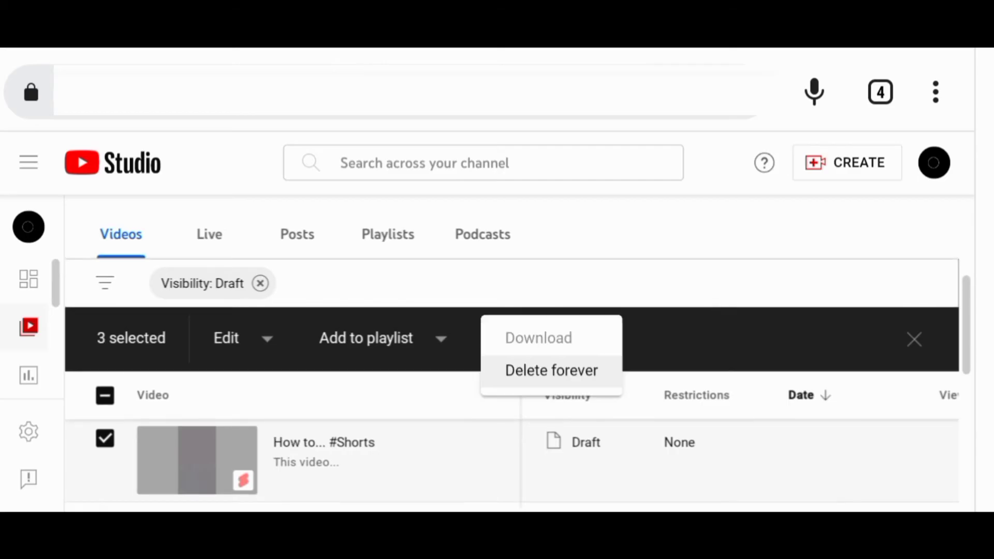
click(550, 371)
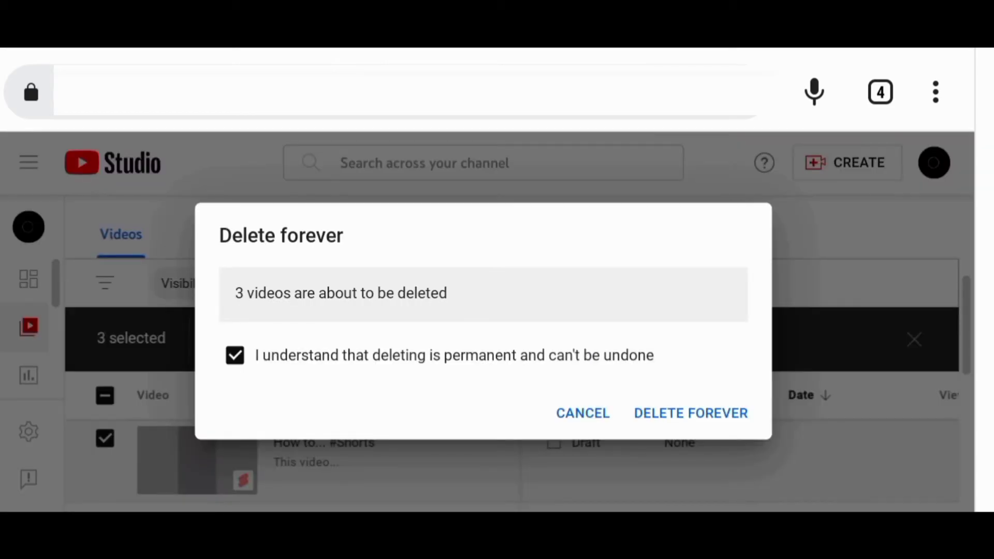
click(690, 412)
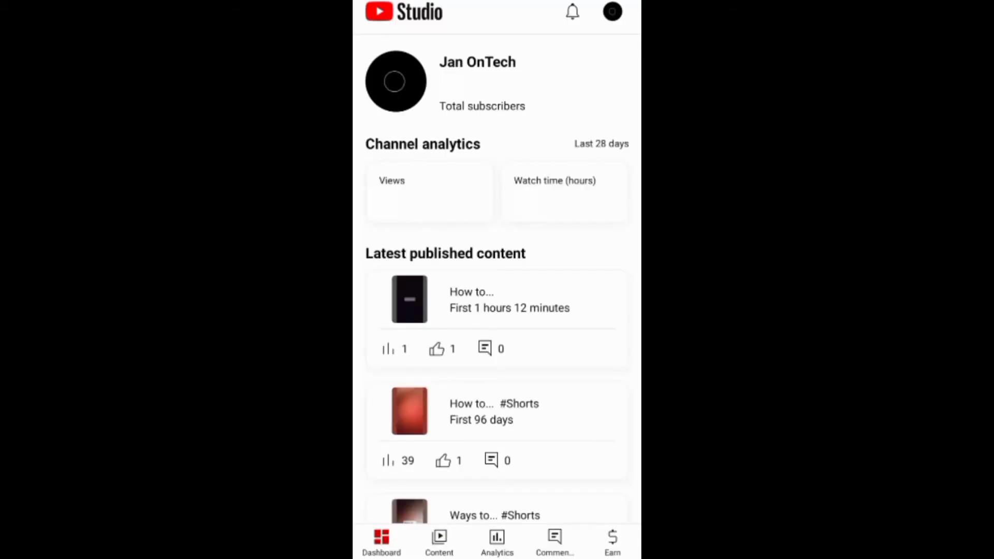
Show only draft Shorts in the Studio app's Content tab and open the first draft's actions.
click(438, 538)
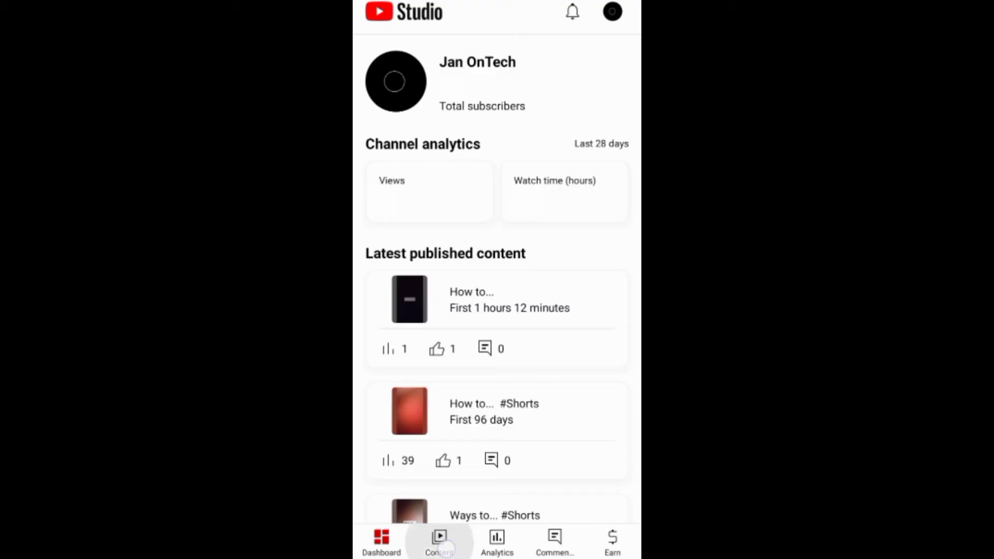
click(438, 539)
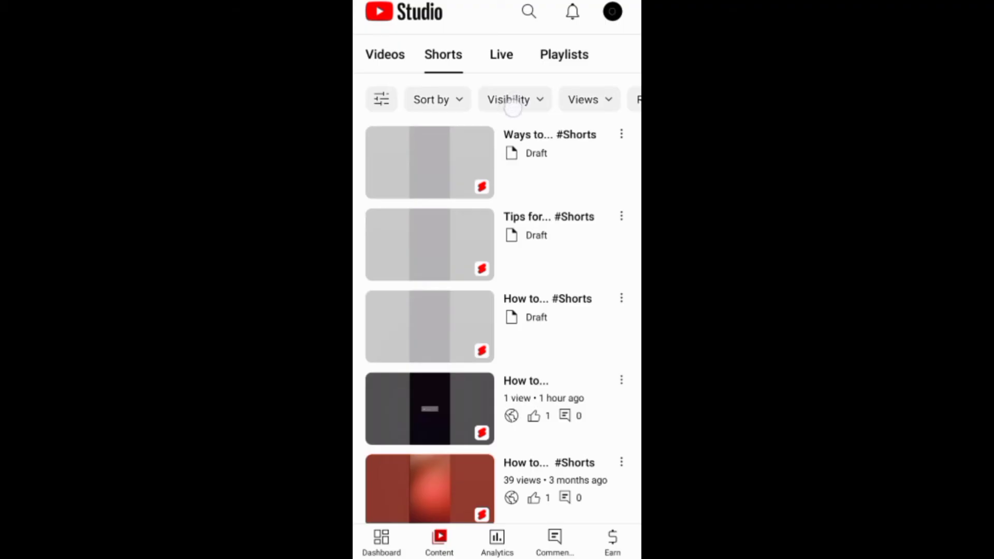
click(514, 100)
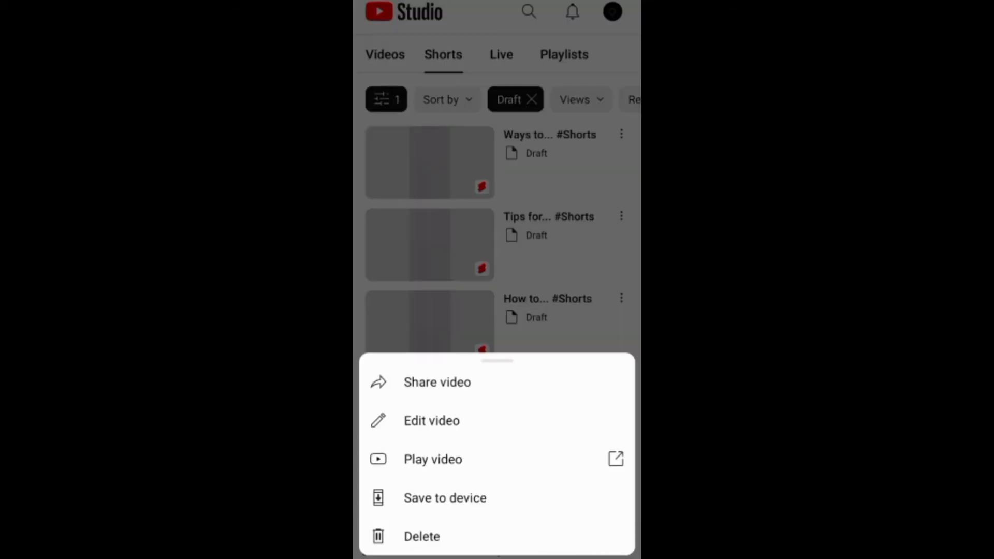
click(421, 536)
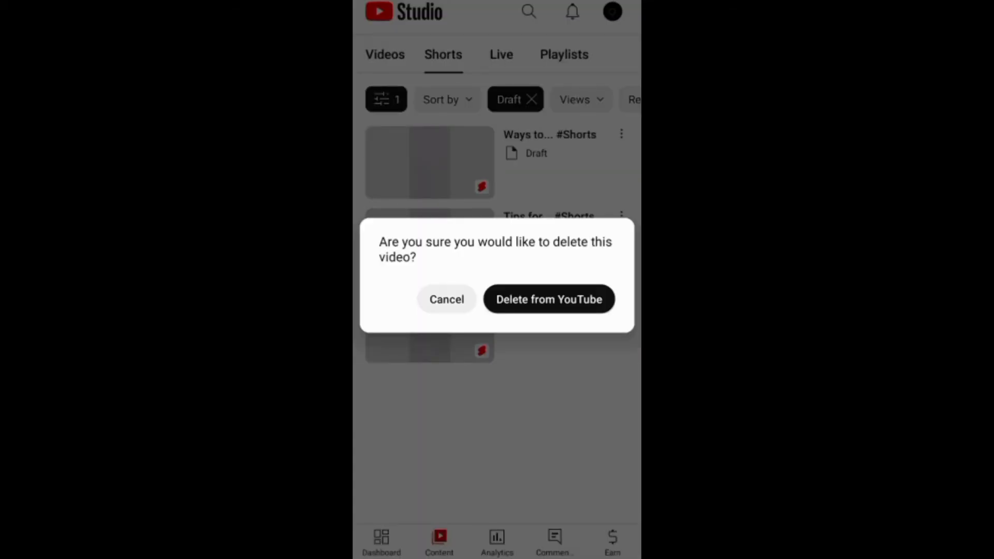
click(446, 299)
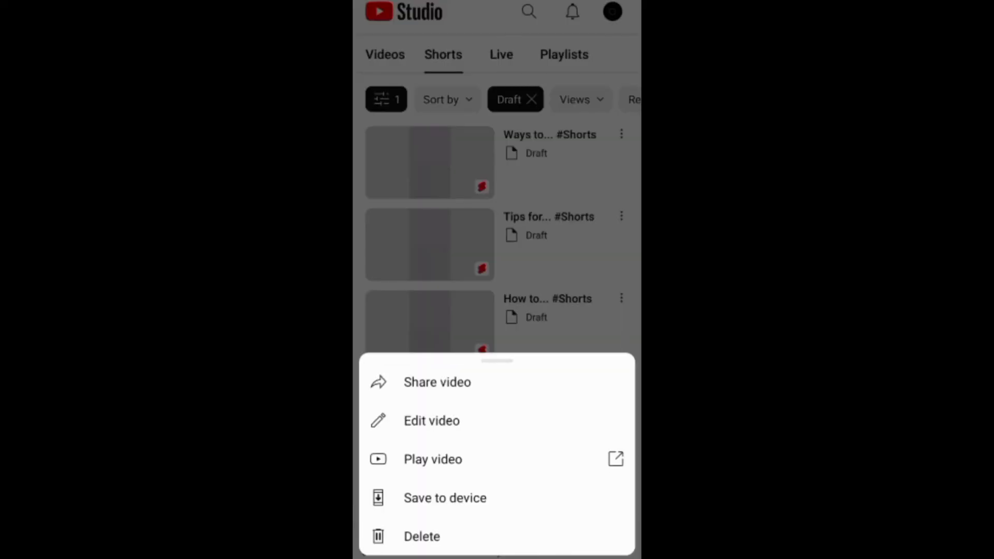
Open the 'Ways to... #Shorts' draft's editor, then More options > Delete from YouTube.
click(432, 421)
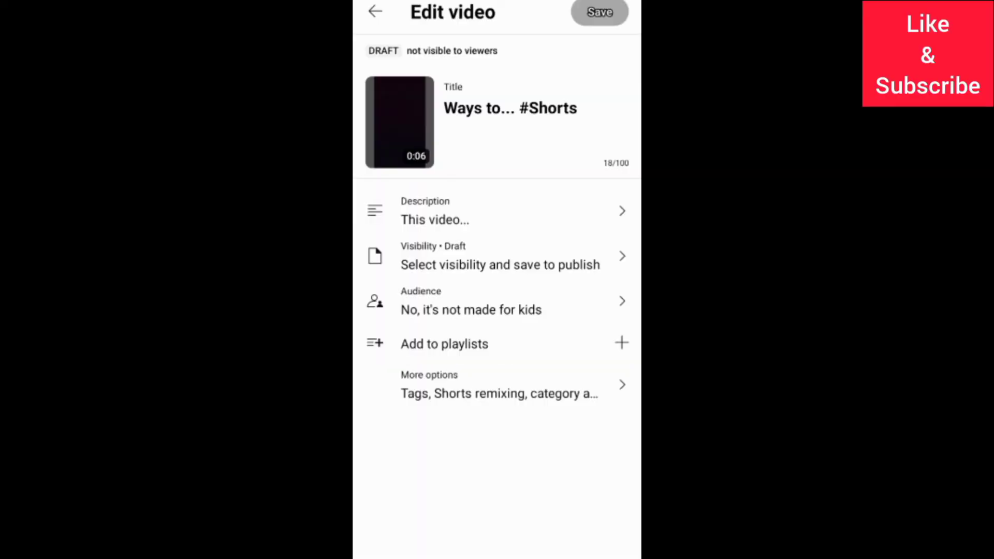
click(496, 383)
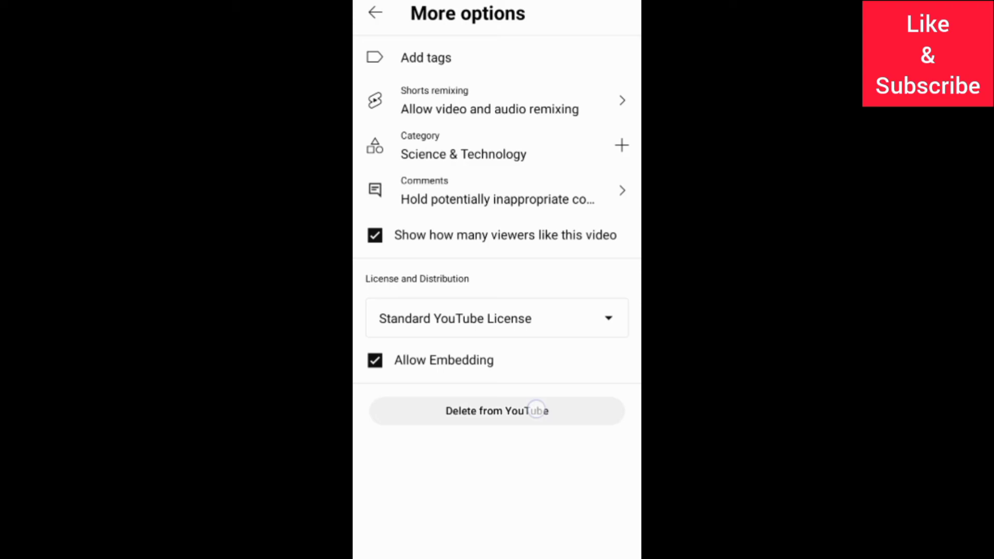
click(497, 410)
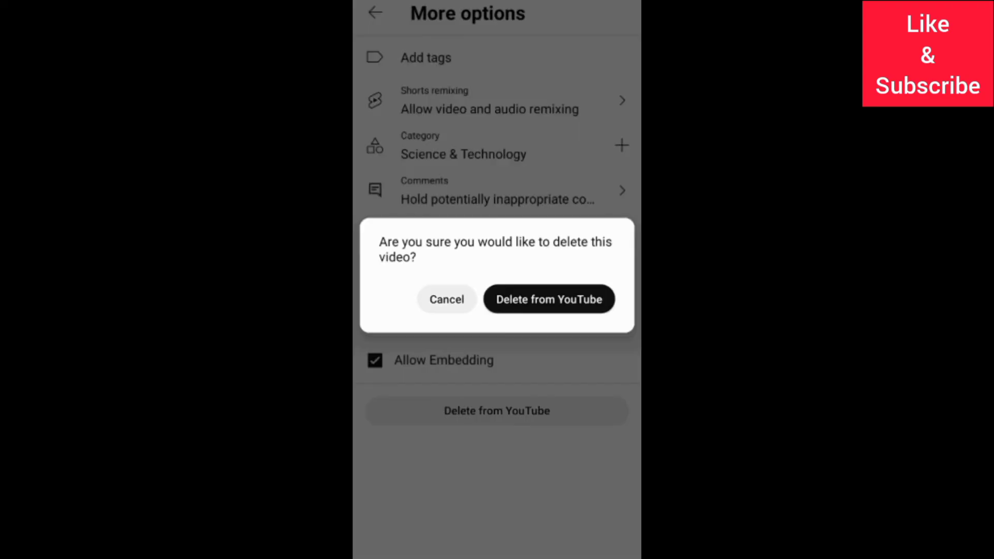